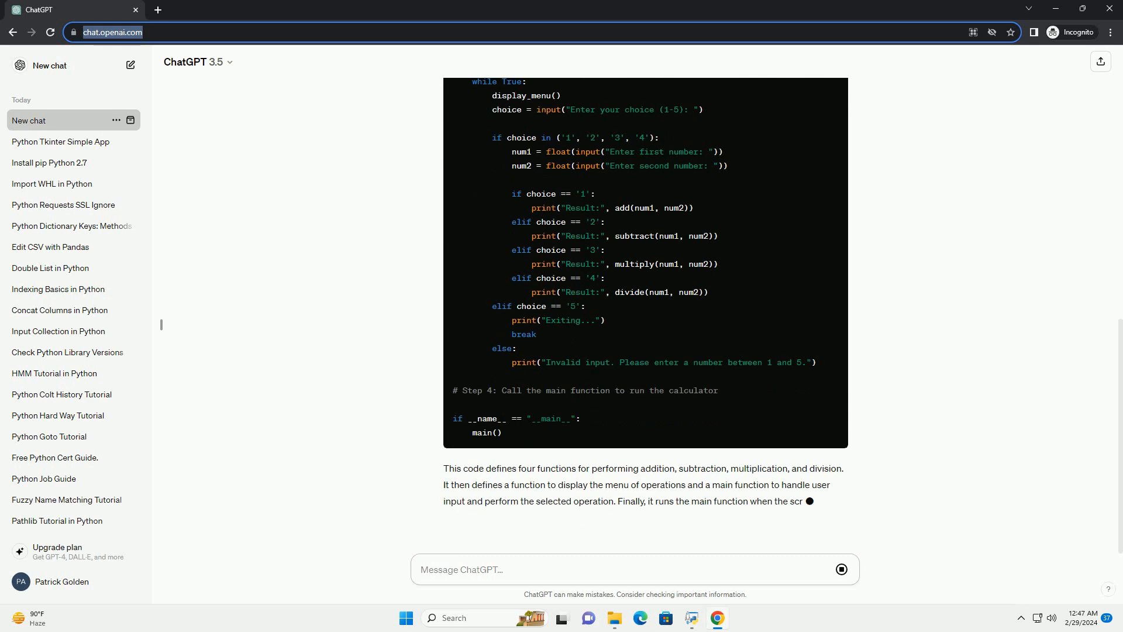
scroll("down", 3)
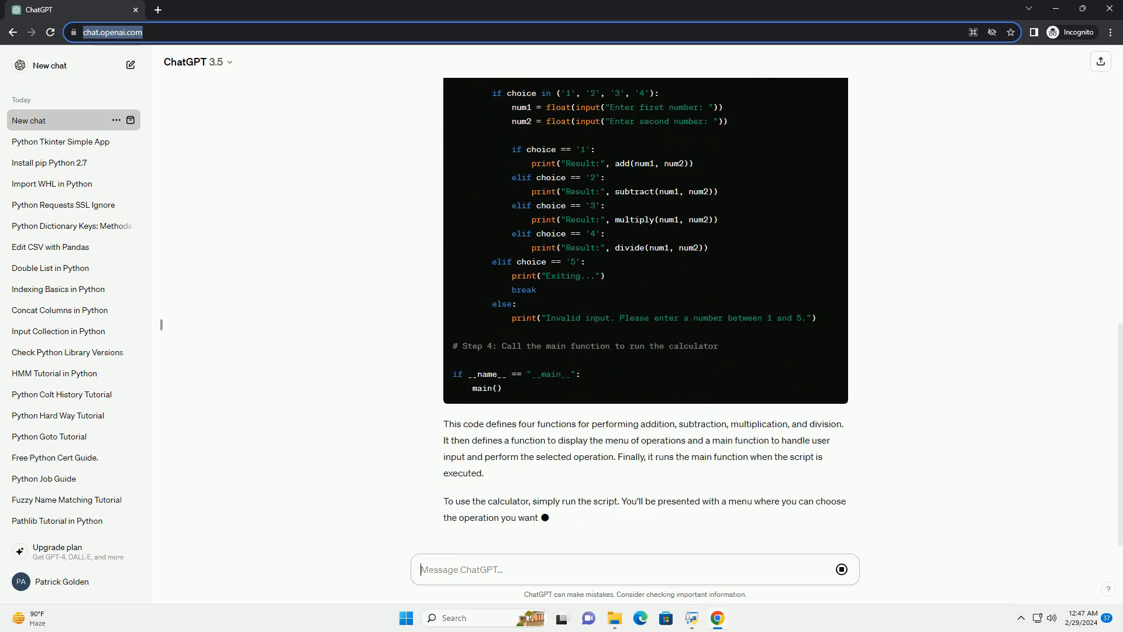
scroll("down", 3)
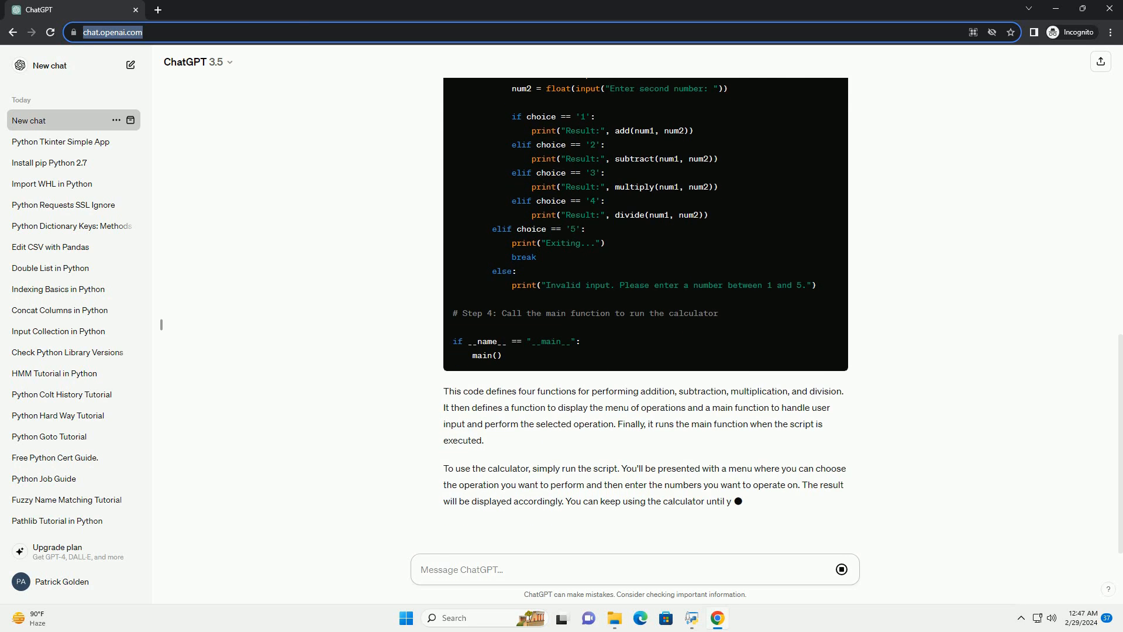